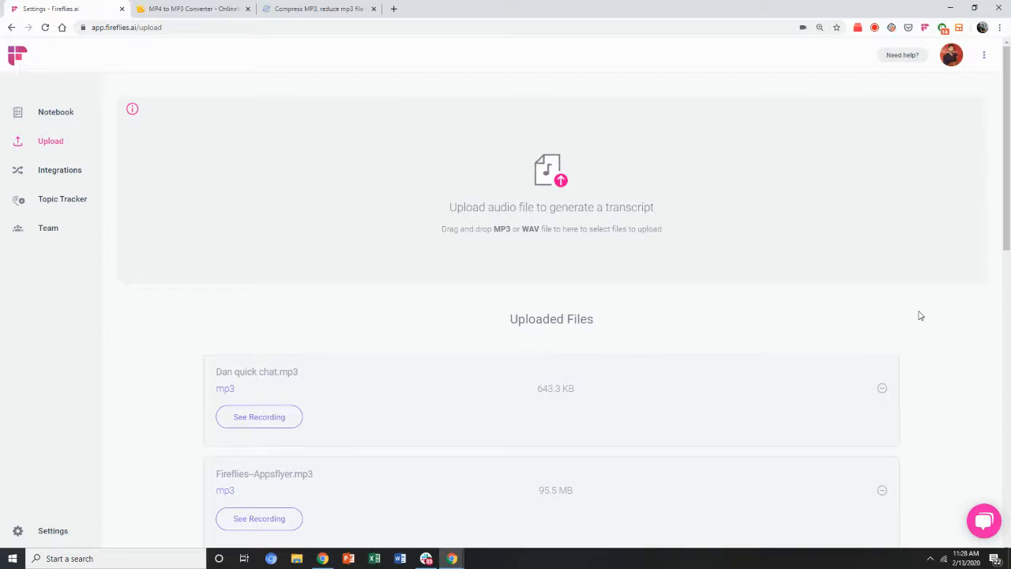
pyautogui.moveTo(521, 218)
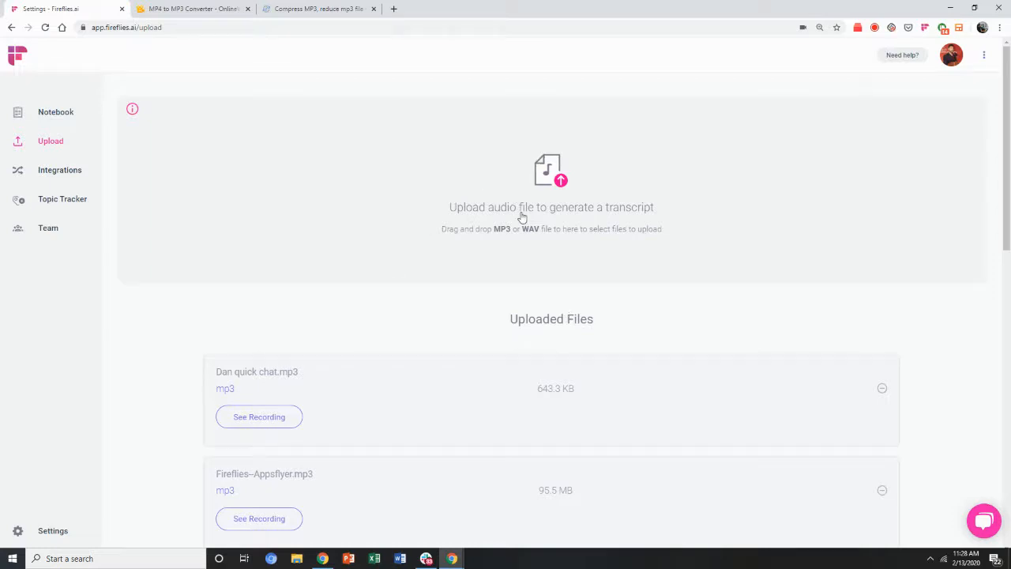
pyautogui.moveTo(473, 237)
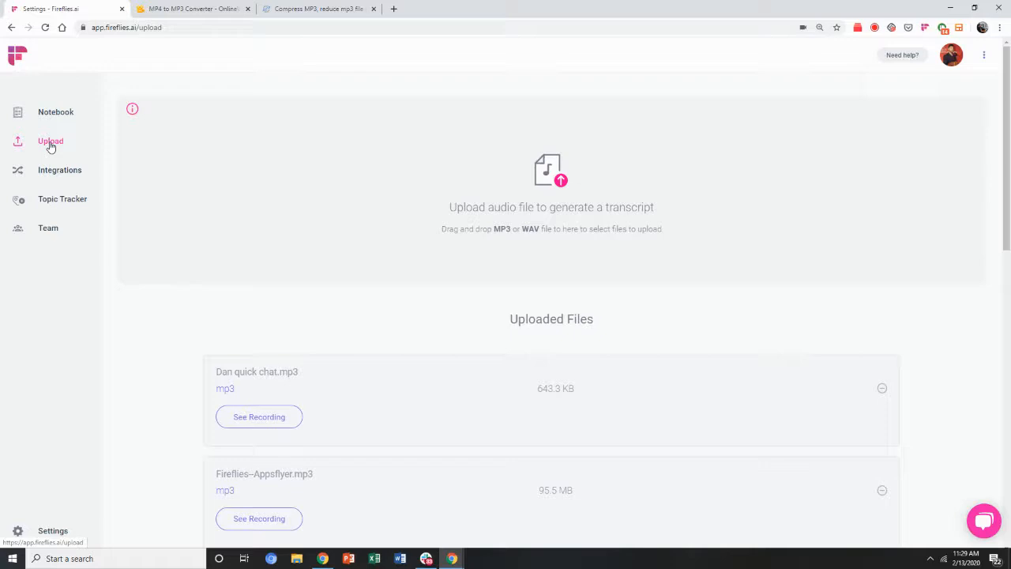
pyautogui.moveTo(528, 196)
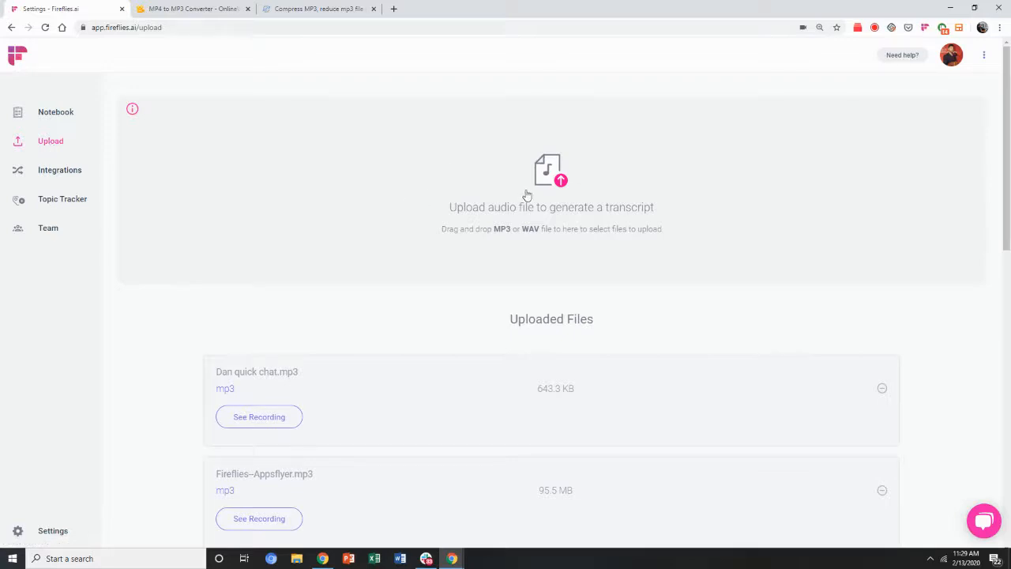
pyautogui.moveTo(493, 251)
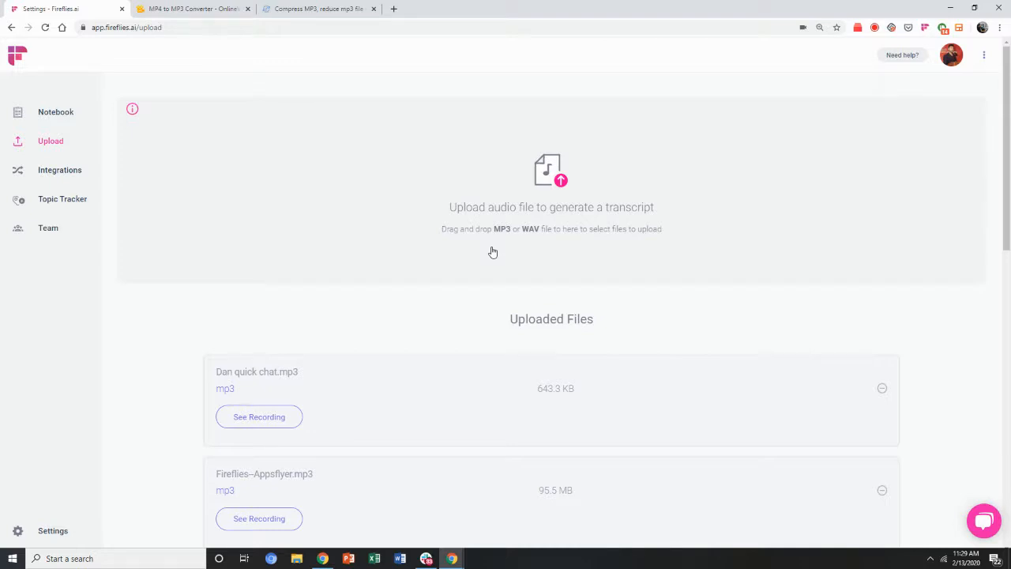
pyautogui.moveTo(256, 183)
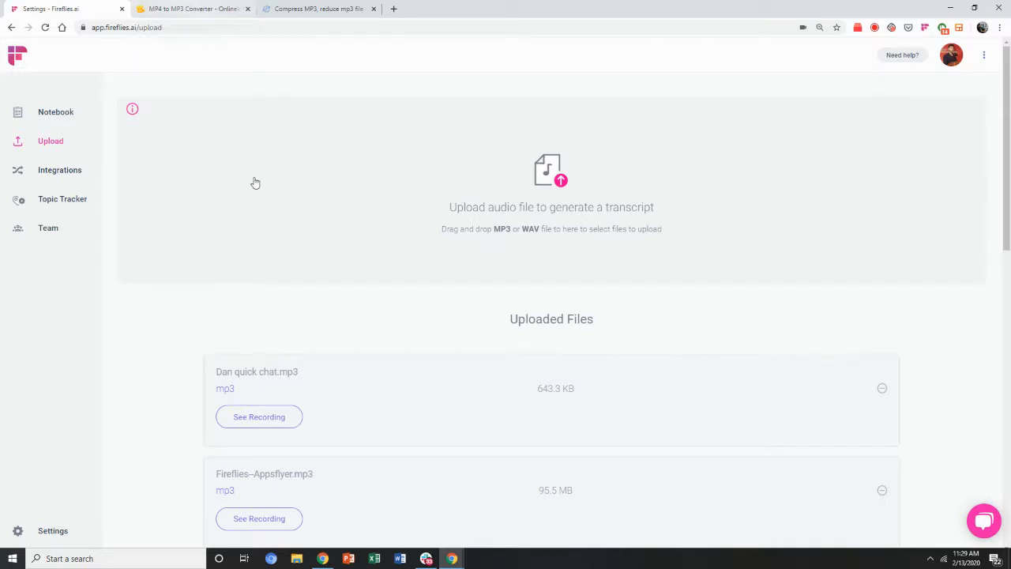
pyautogui.moveTo(256, 190)
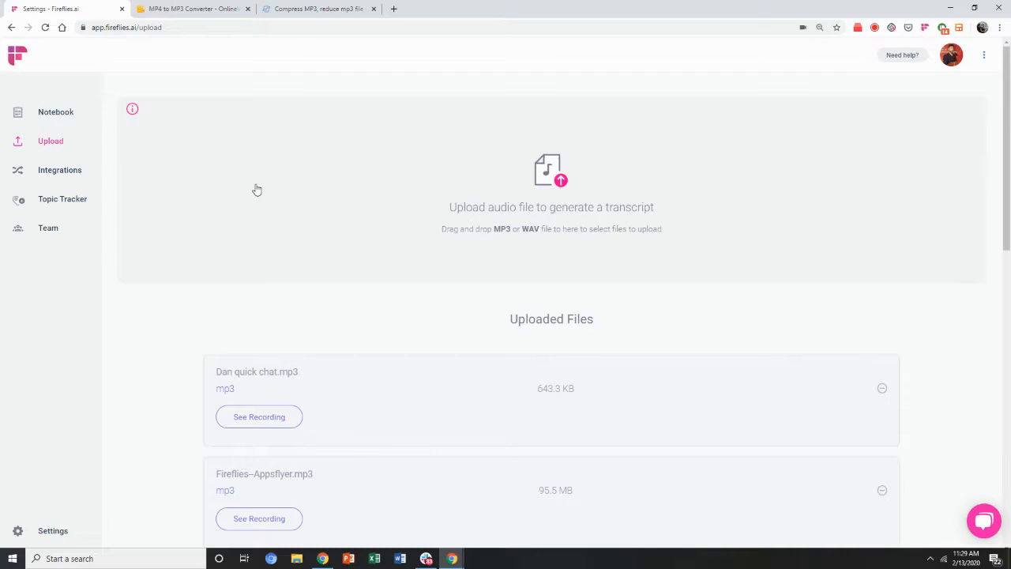
# Show OnlineVideoConverter's MP4-to-MP3 conversion page, ready for a video file.
pyautogui.click(190, 10)
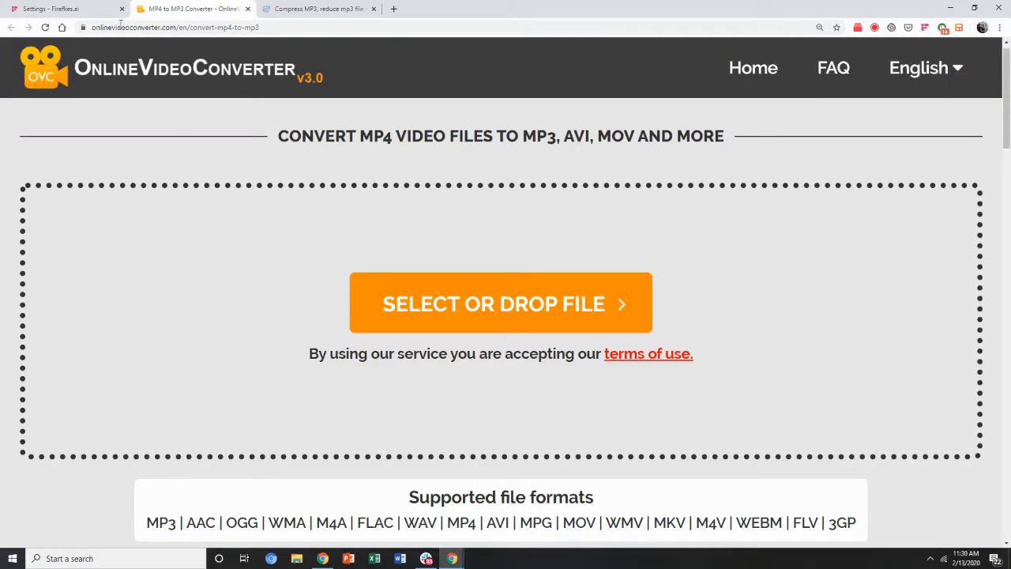
pyautogui.moveTo(180, 218)
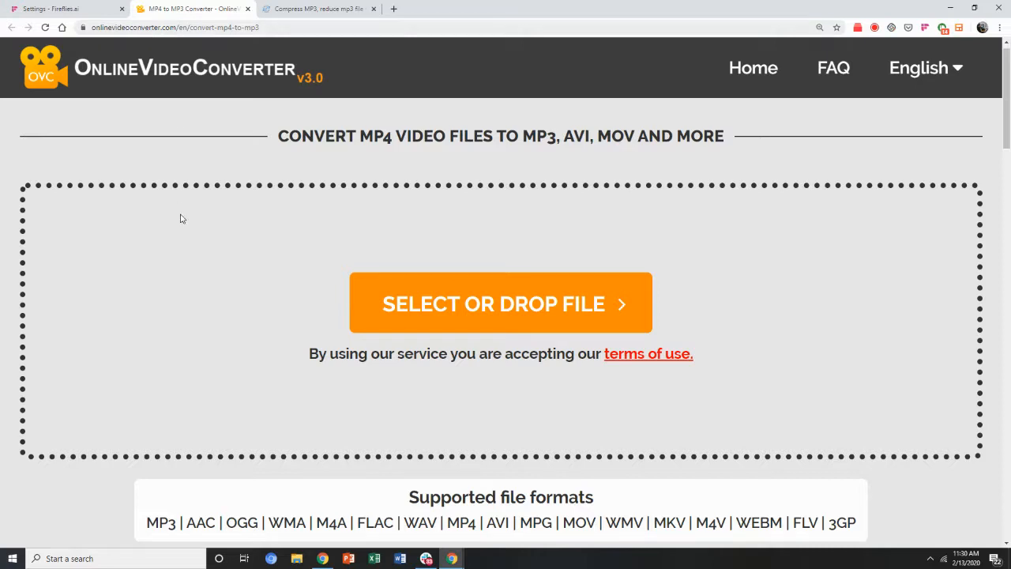
pyautogui.moveTo(328, 142)
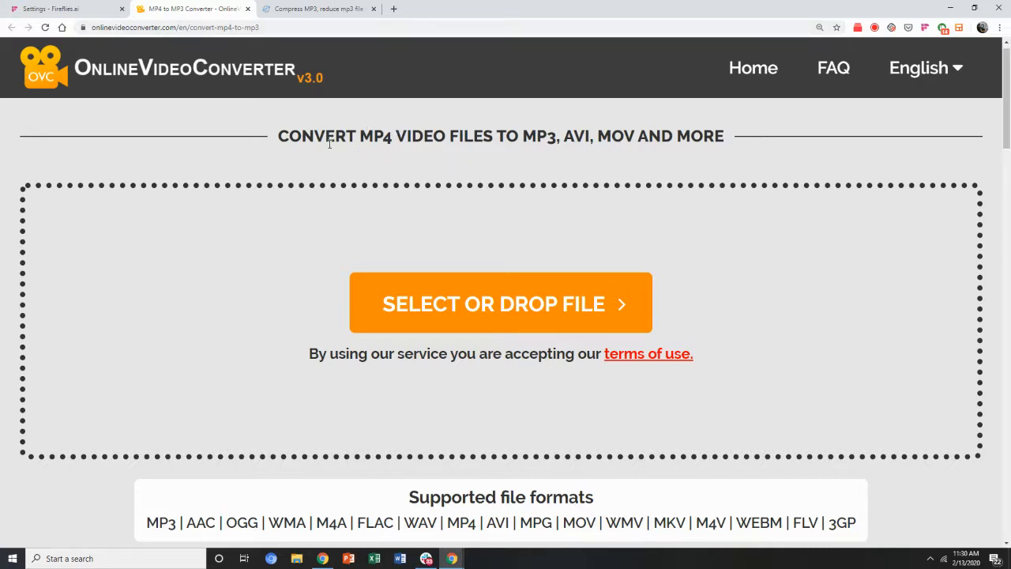
pyautogui.moveTo(344, 152)
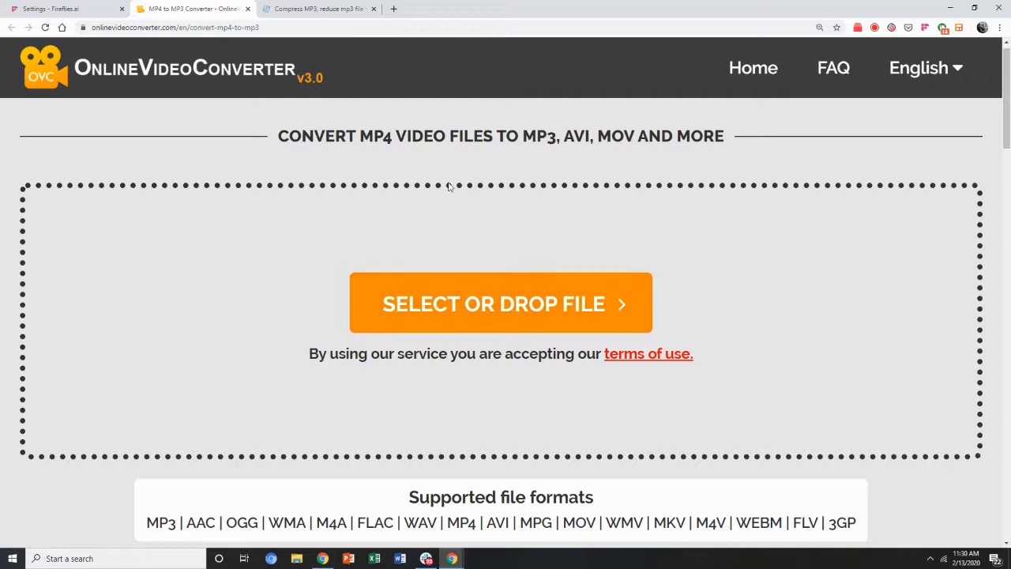
# Show the Compress MP3 page with its Quality choices from Best Quality to Best Compression.
pyautogui.click(319, 9)
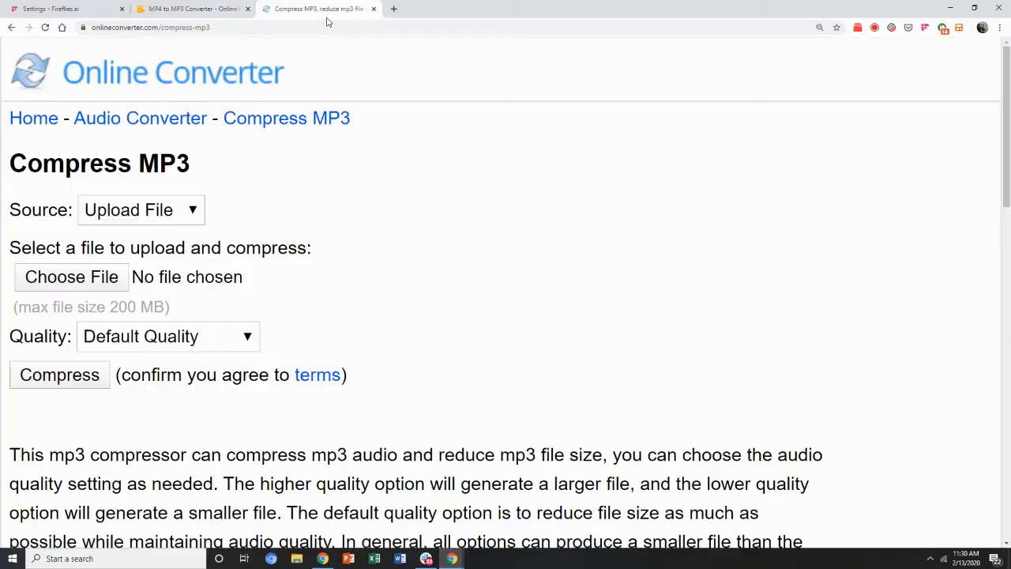
pyautogui.moveTo(124, 95)
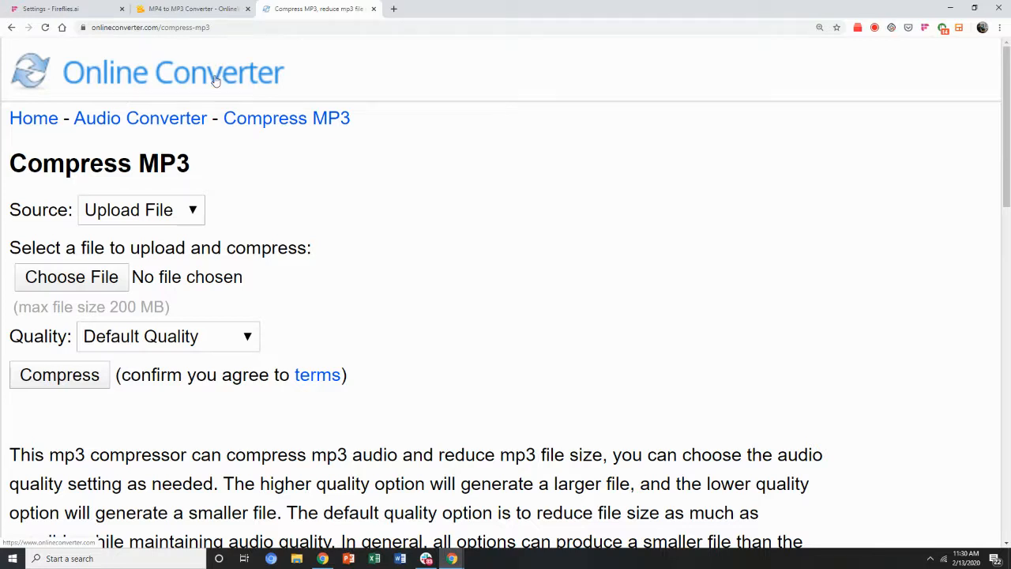
pyautogui.click(167, 336)
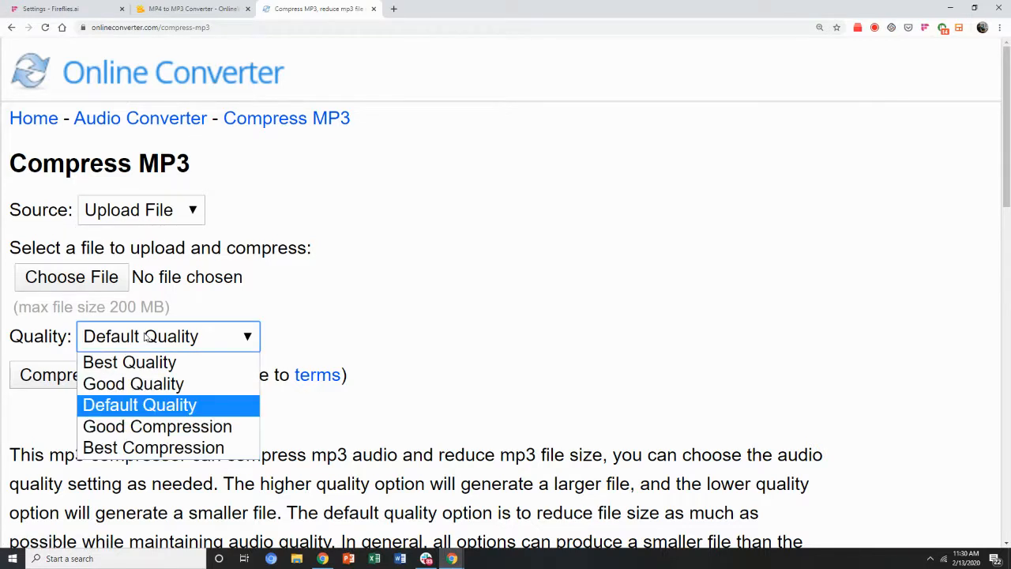
pyautogui.moveTo(133, 383)
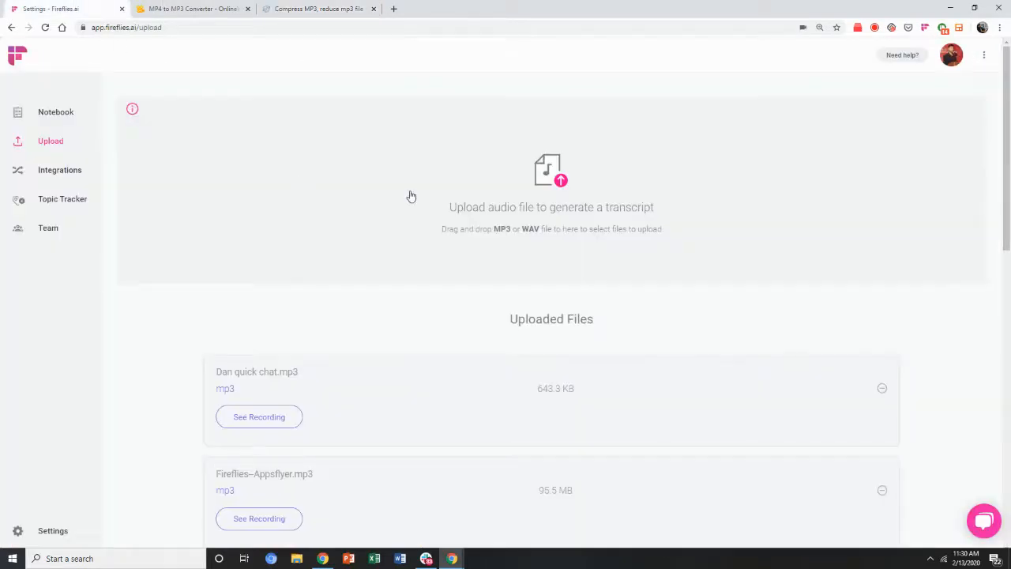
pyautogui.moveTo(442, 206)
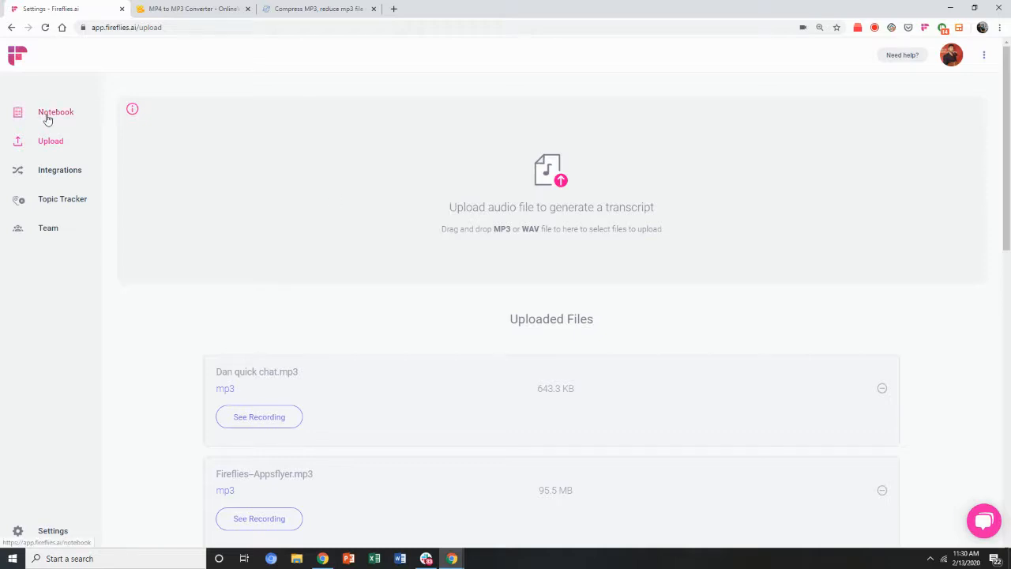
pyautogui.moveTo(338, 92)
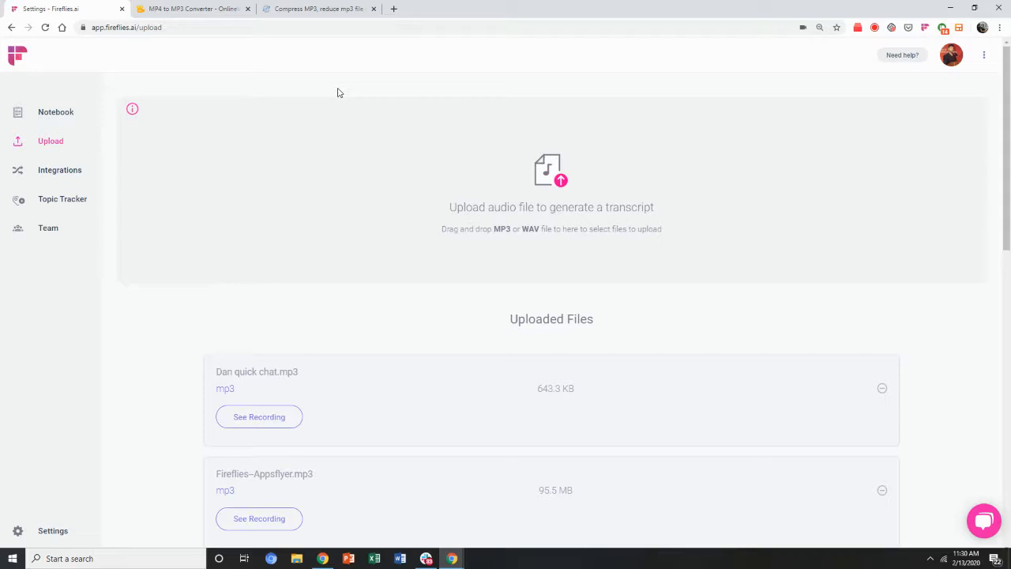
pyautogui.moveTo(599, 66)
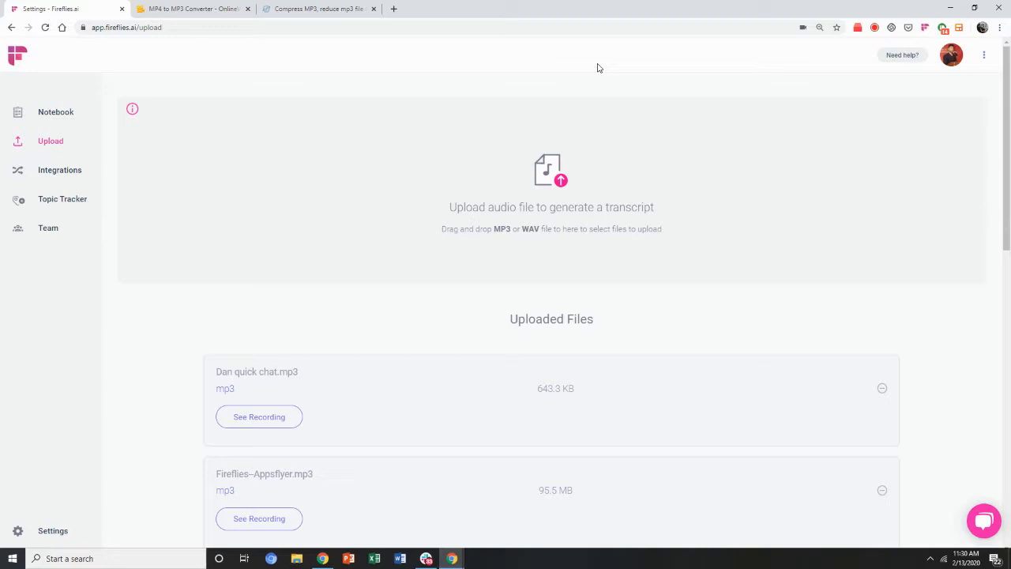
pyautogui.moveTo(526, 77)
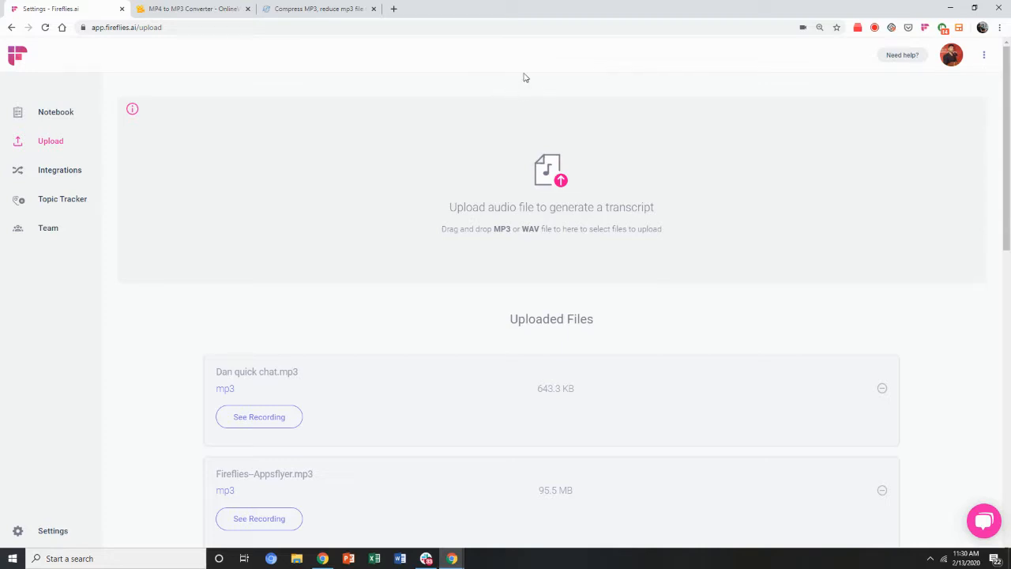